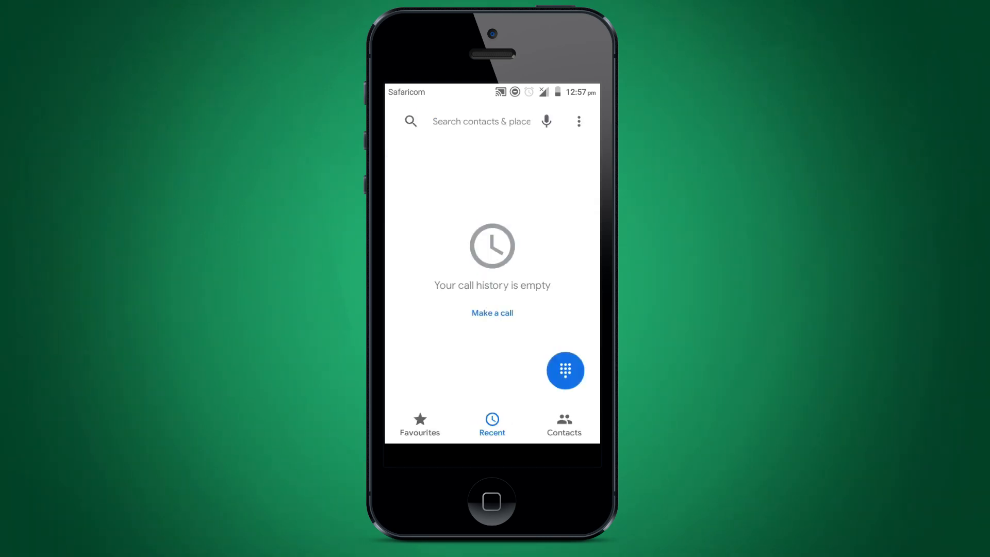
Start the M-PESA USSD session and answer 7 to reach My Account.
click(566, 371)
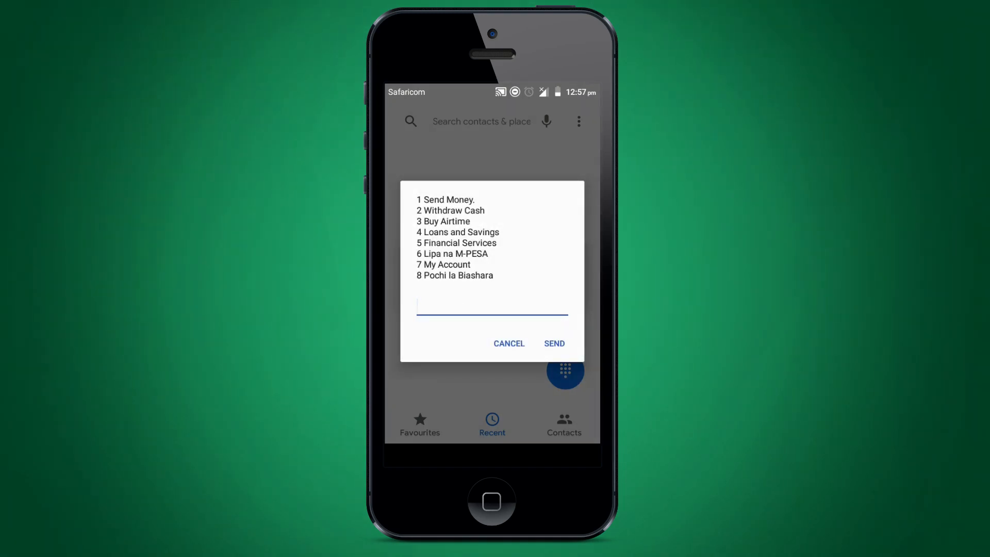
click(492, 313)
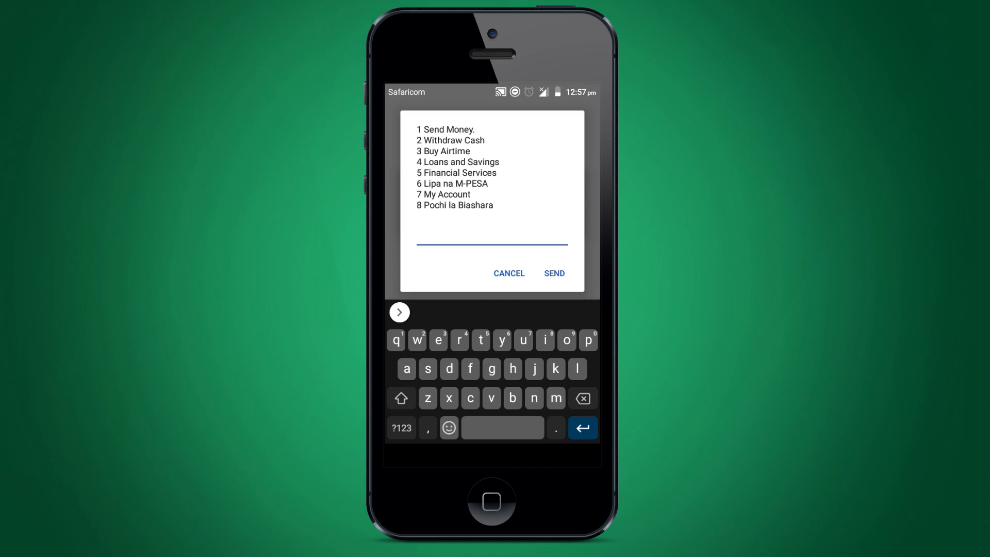
text(7)
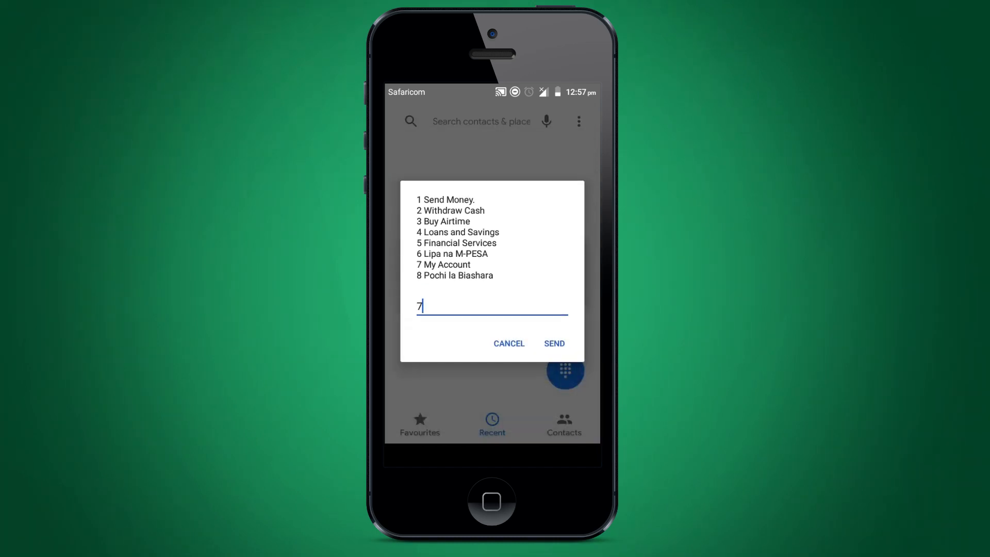
click(555, 343)
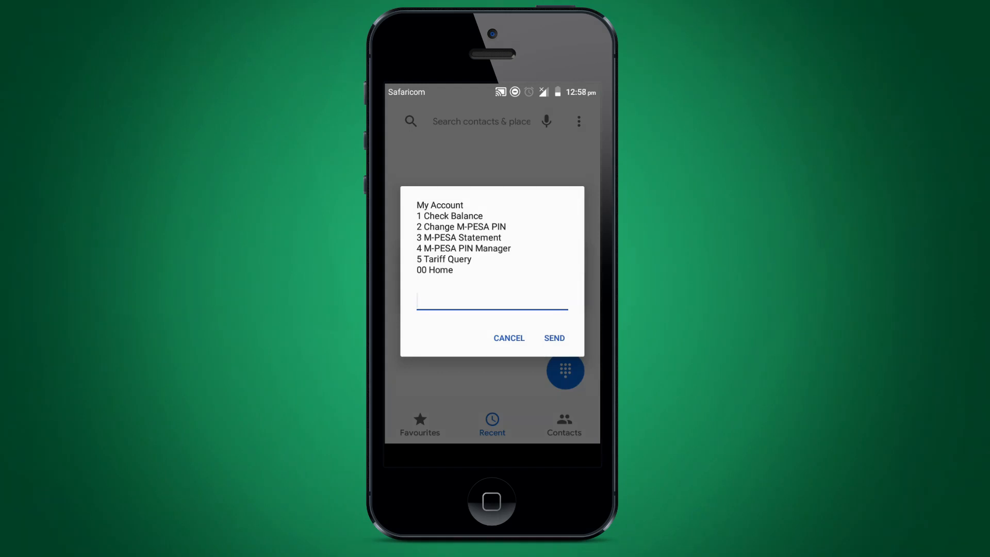
Choose M-PESA Statement, then Register for Email Statement, reaching the terms prompt.
click(492, 301)
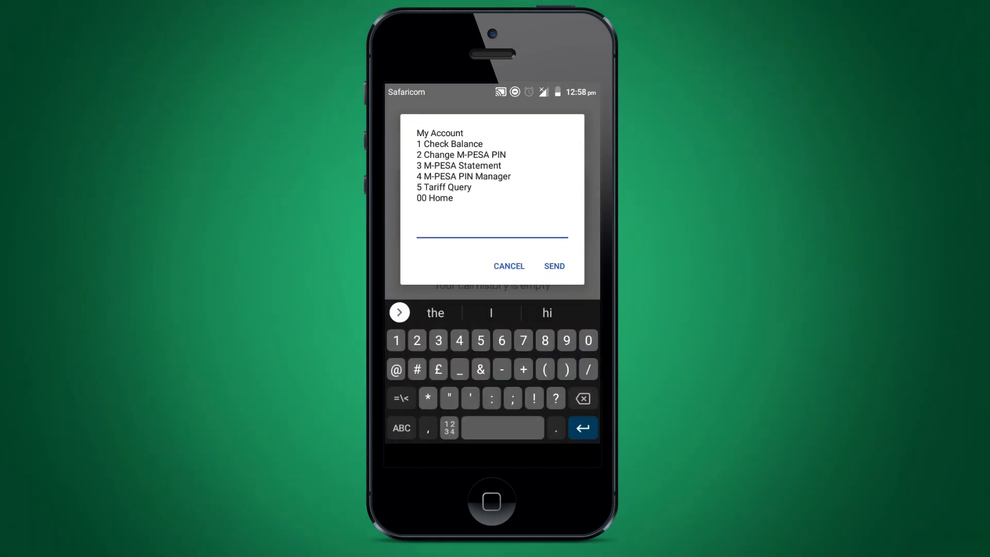
click(554, 267)
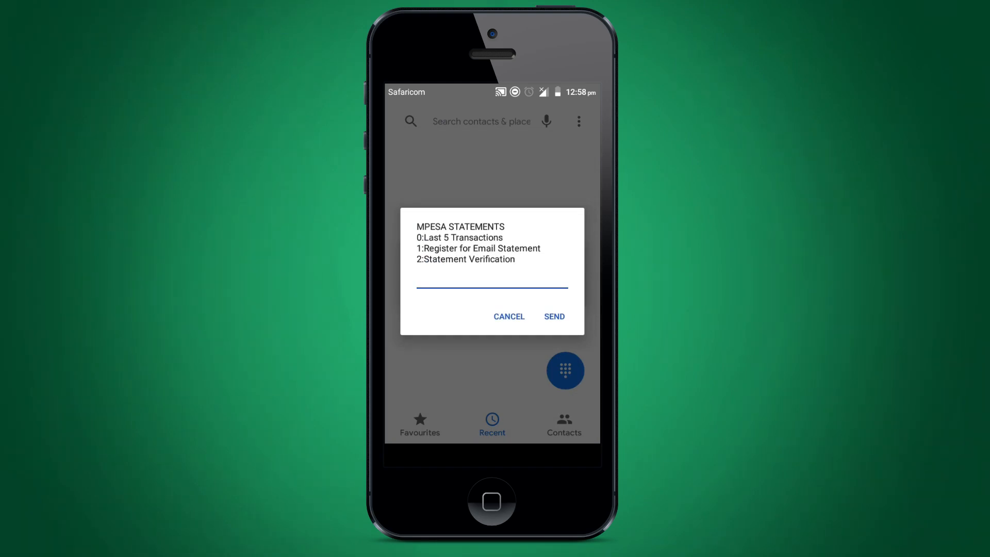
click(492, 287)
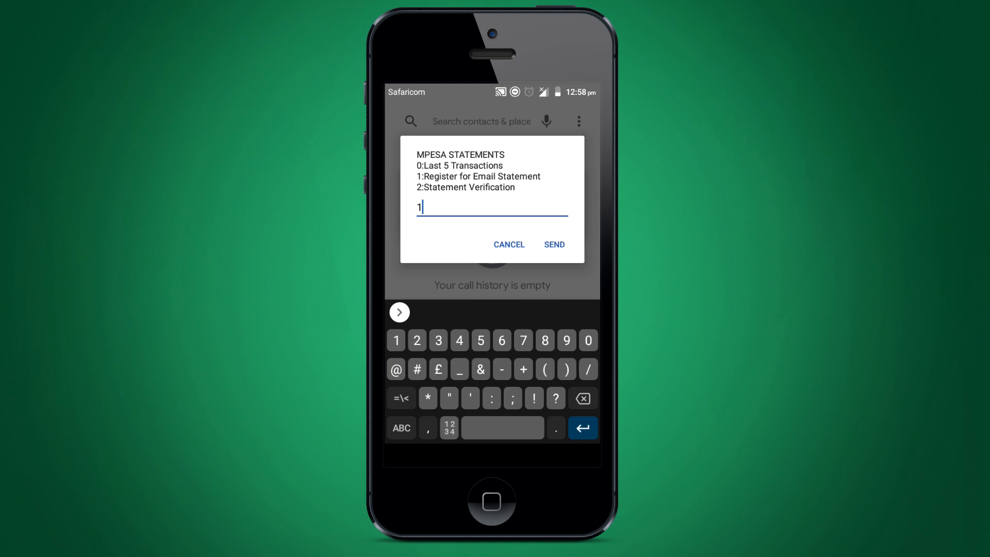
click(554, 244)
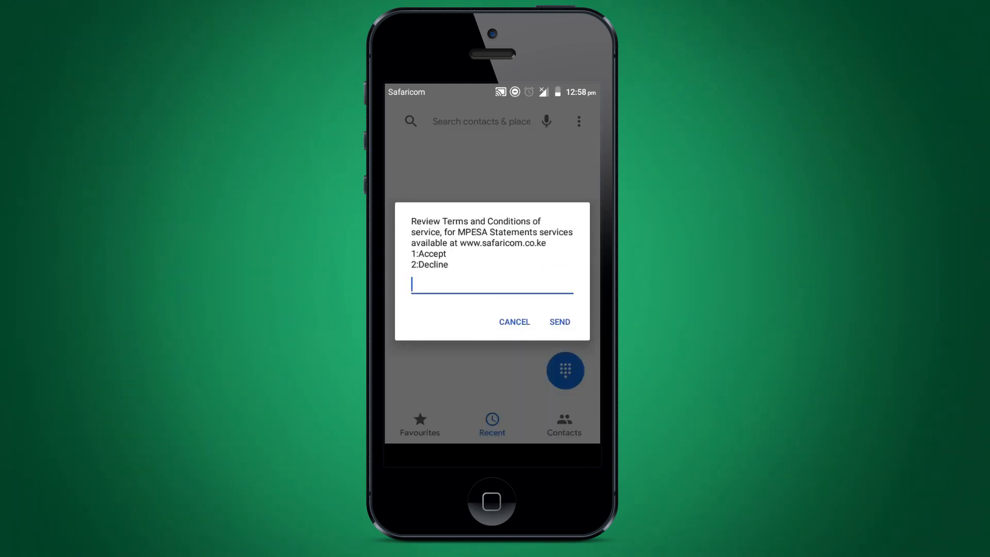
Answer 1 to accept the M-PESA Statements terms and conditions.
click(492, 284)
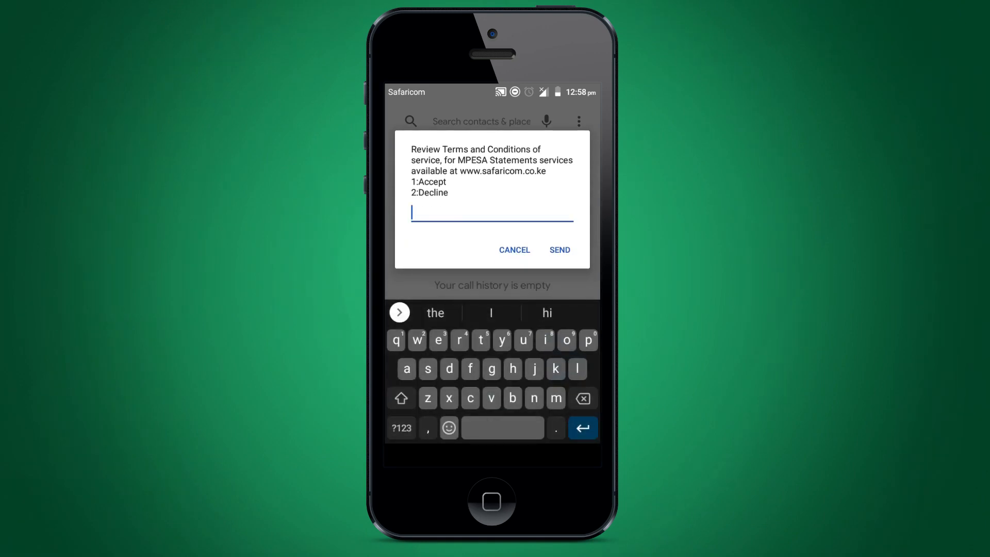
text(1)
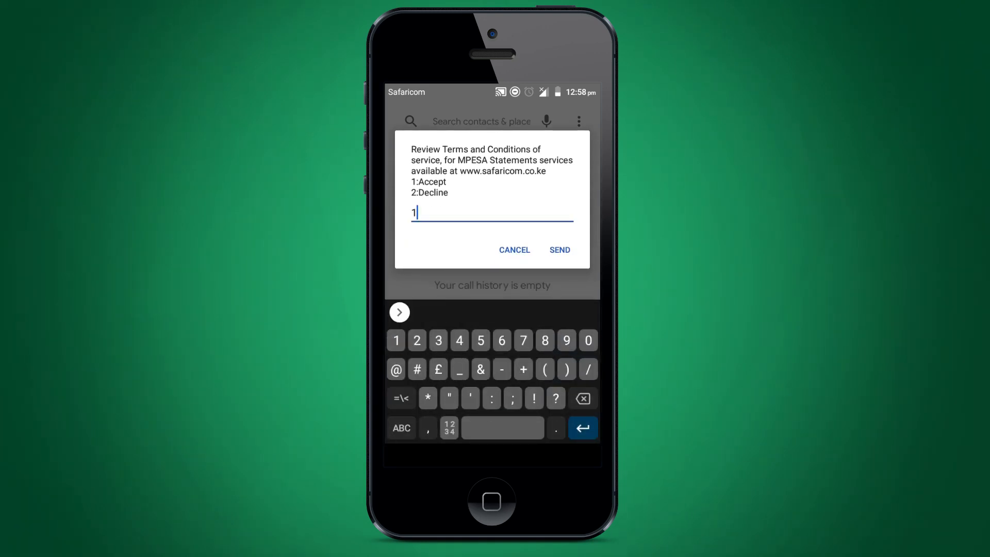
click(560, 250)
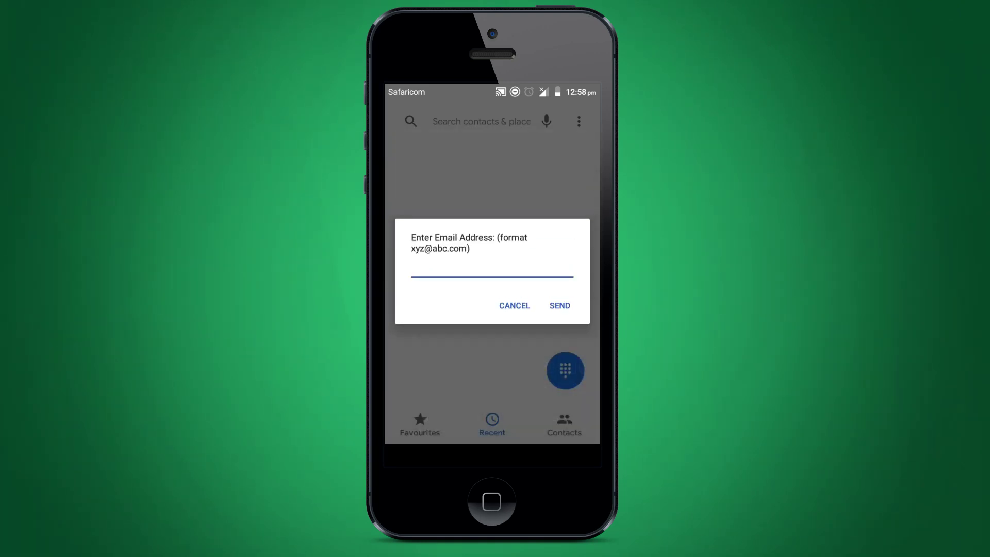
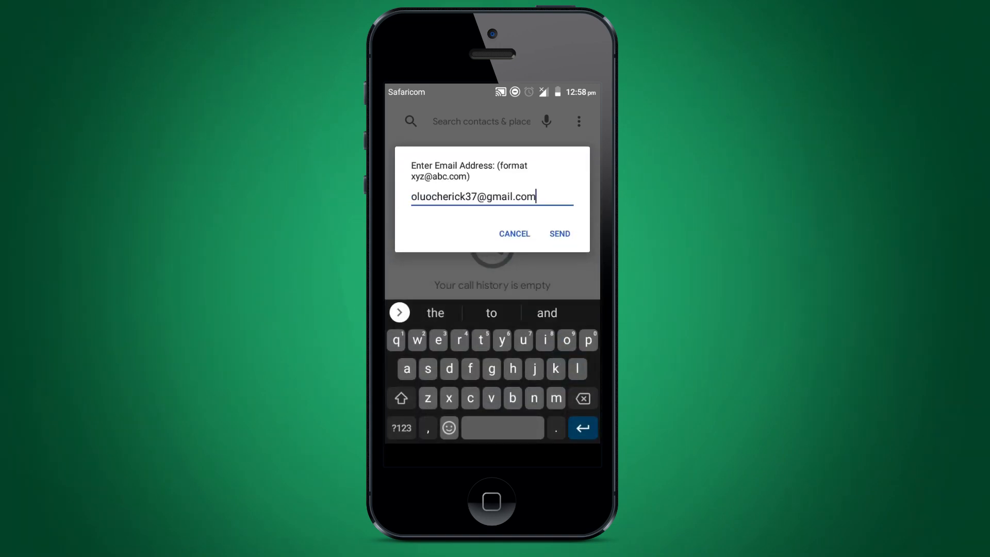
click(559, 234)
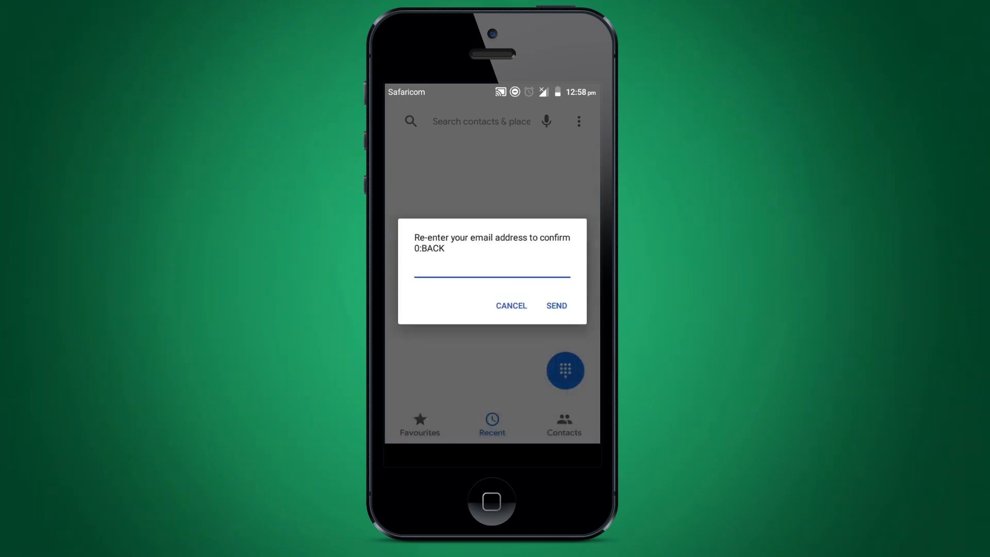
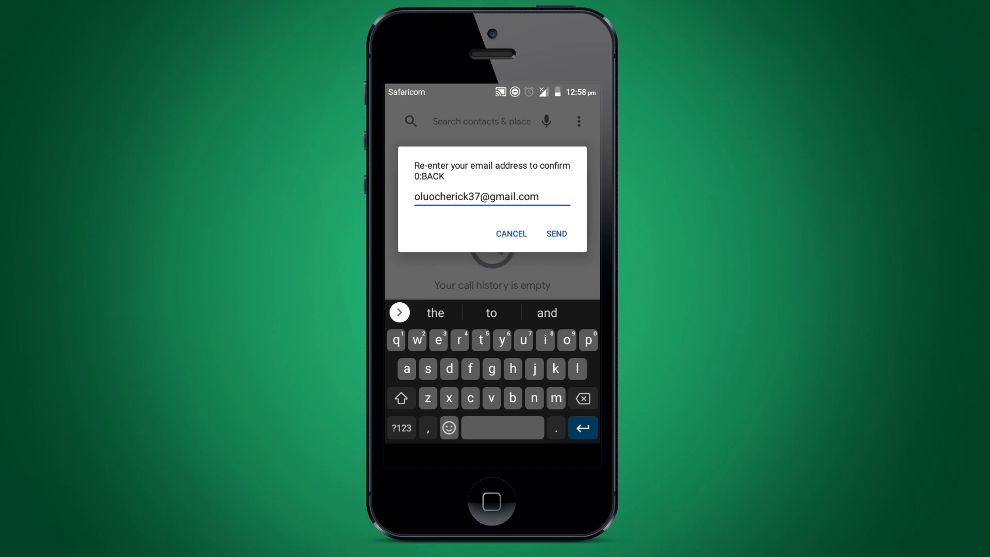
click(557, 234)
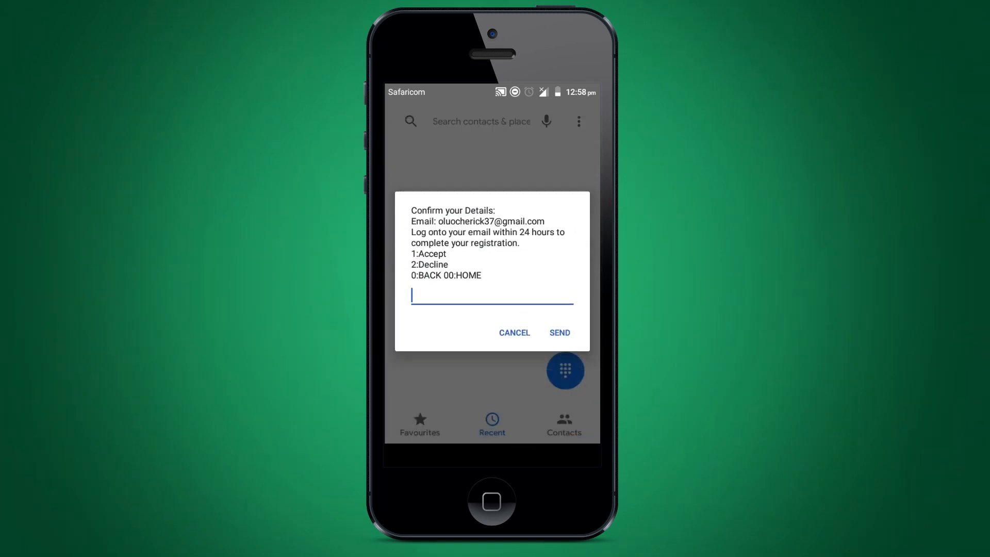
click(491, 295)
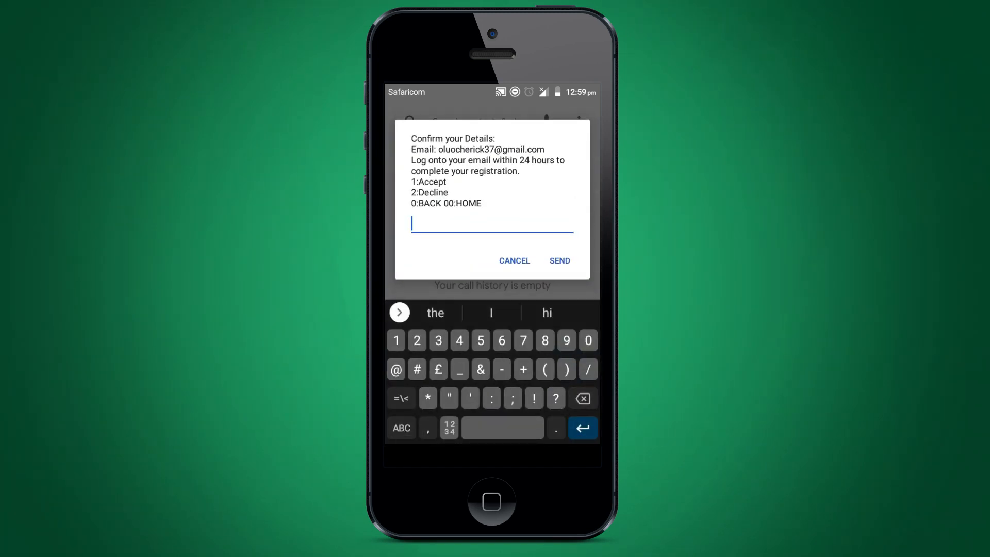
click(560, 261)
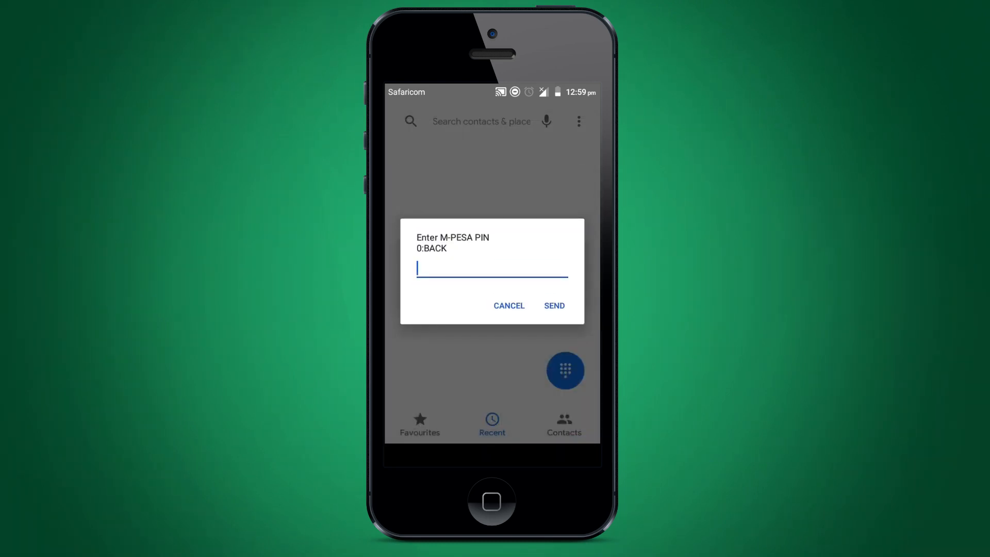
Enter the M-PESA PIN to authorise the email statement registration.
click(554, 306)
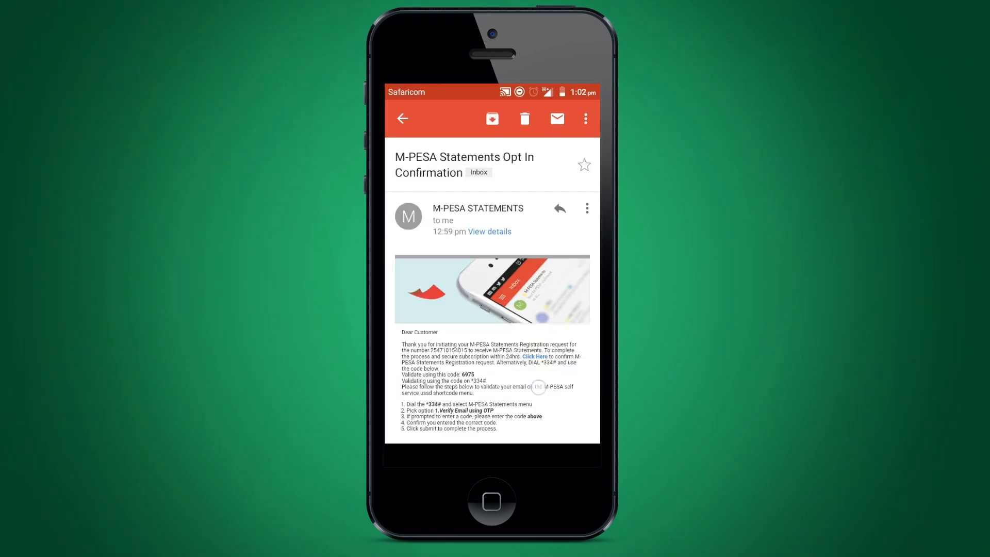
Scroll the Opt In Confirmation email to read the validation code.
scroll(down, 3)
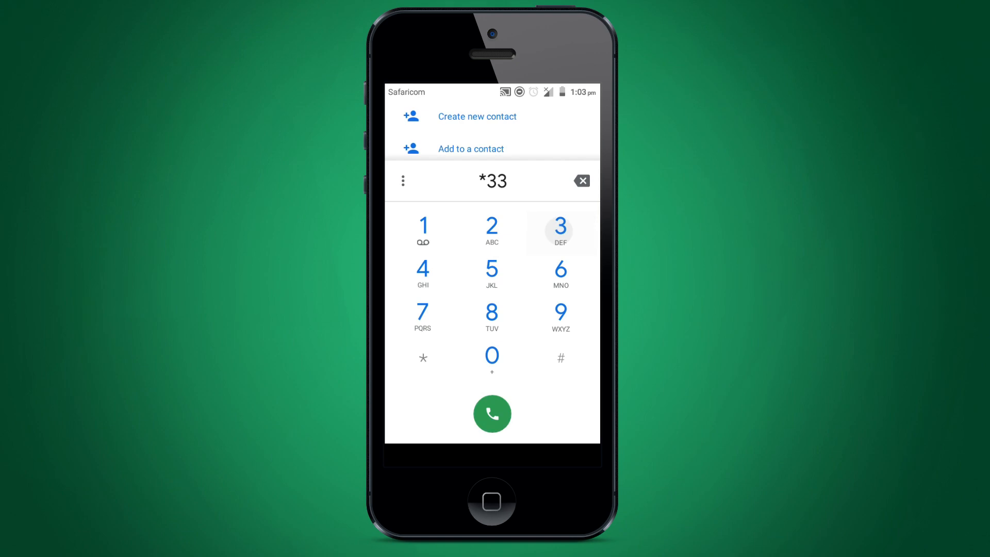
Dial back into the M-PESA menu and navigate My Account to the Statements menu.
click(561, 358)
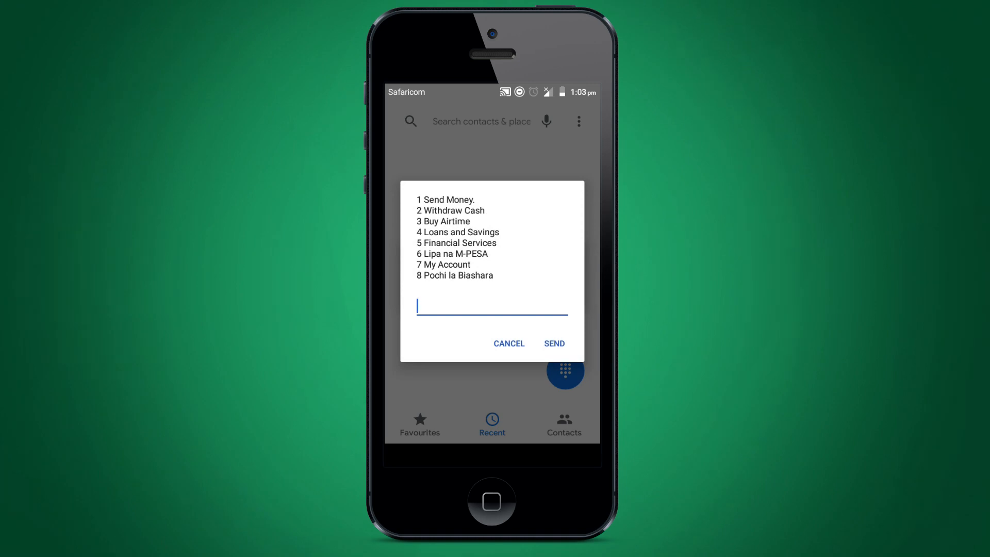
click(492, 307)
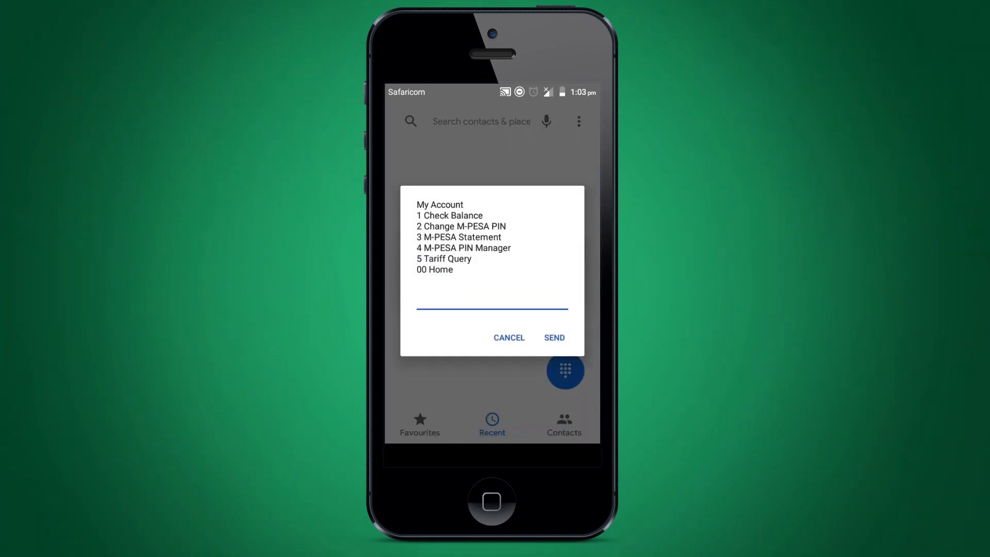
click(492, 310)
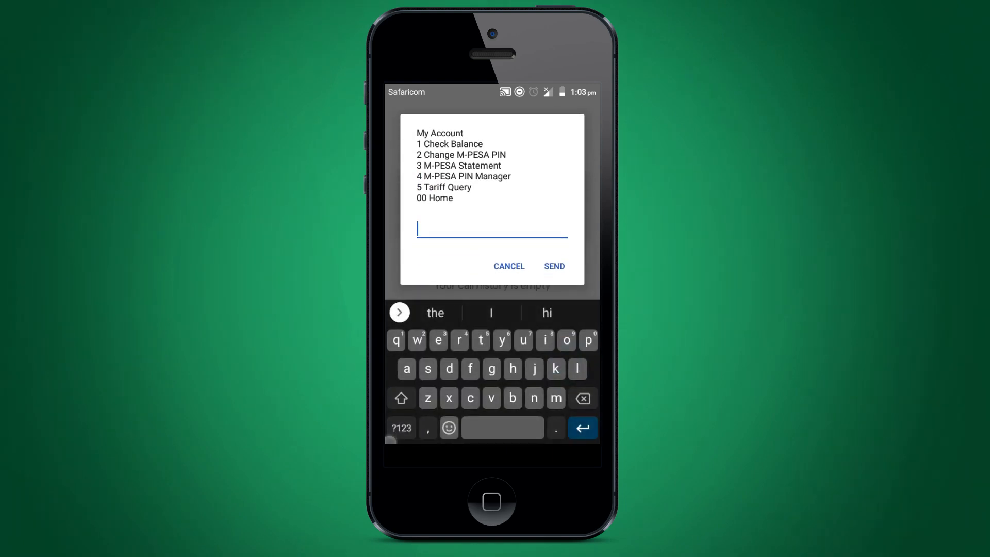
click(554, 266)
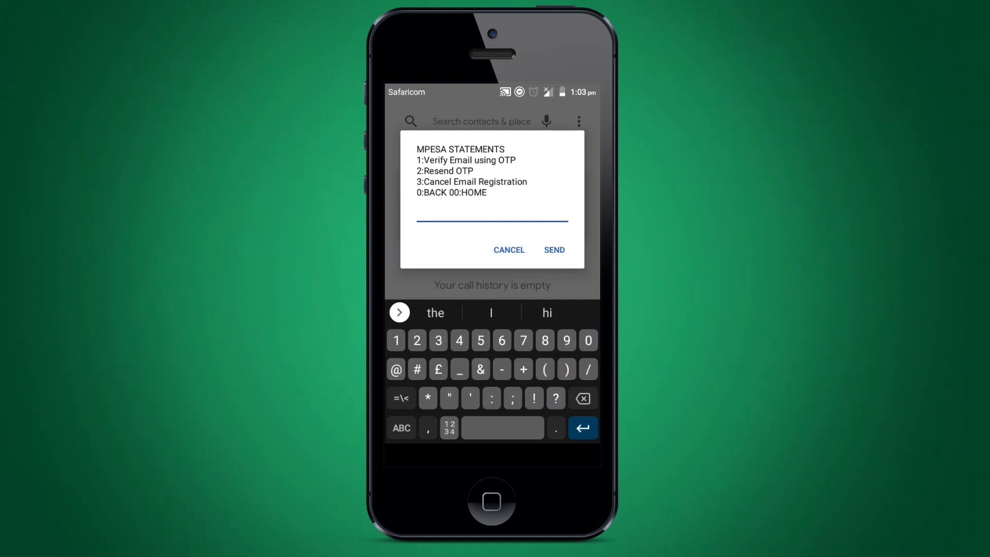
click(396, 340)
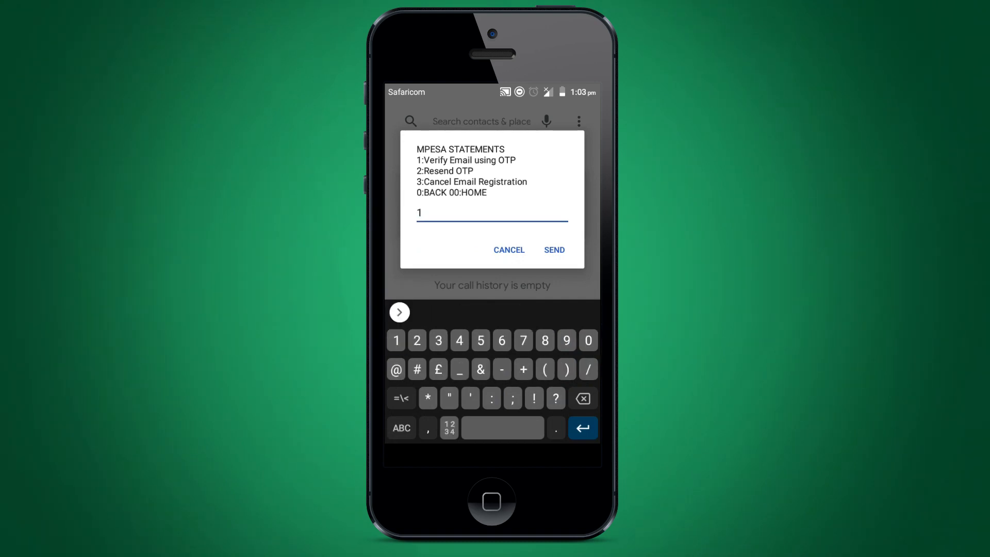
click(555, 250)
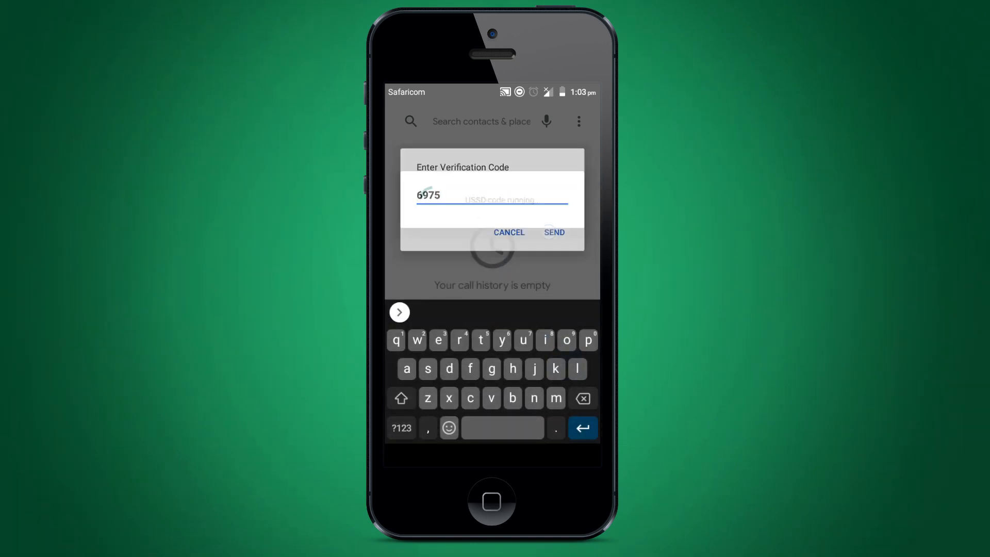
click(554, 233)
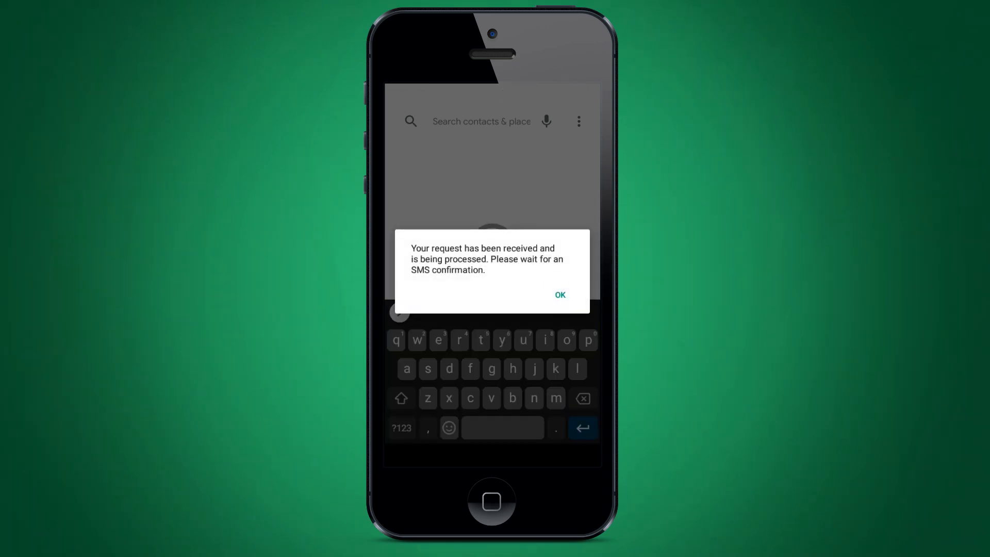
click(559, 295)
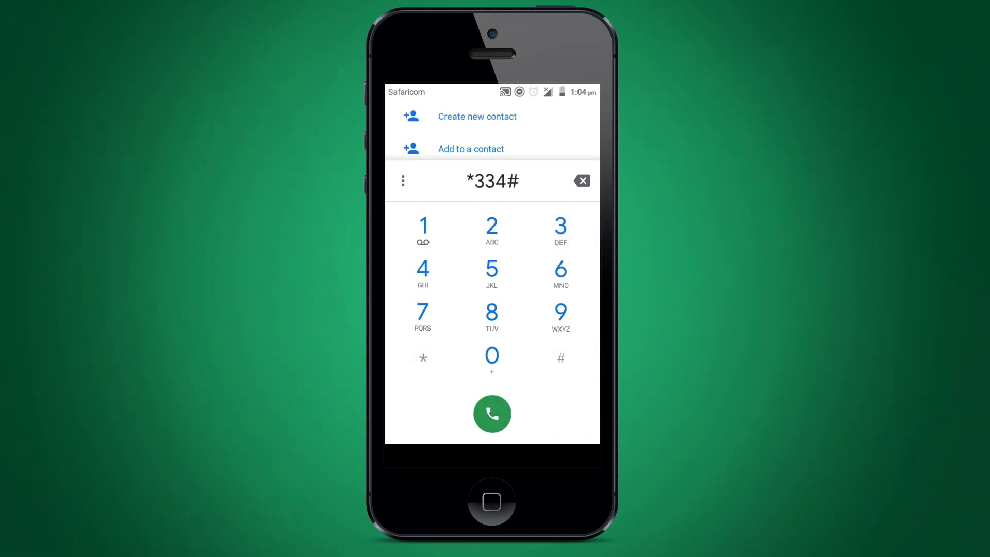
Dial *334#, choose My Account, answer 3 for M-PESA Statement and 1 for Full Statement.
click(492, 413)
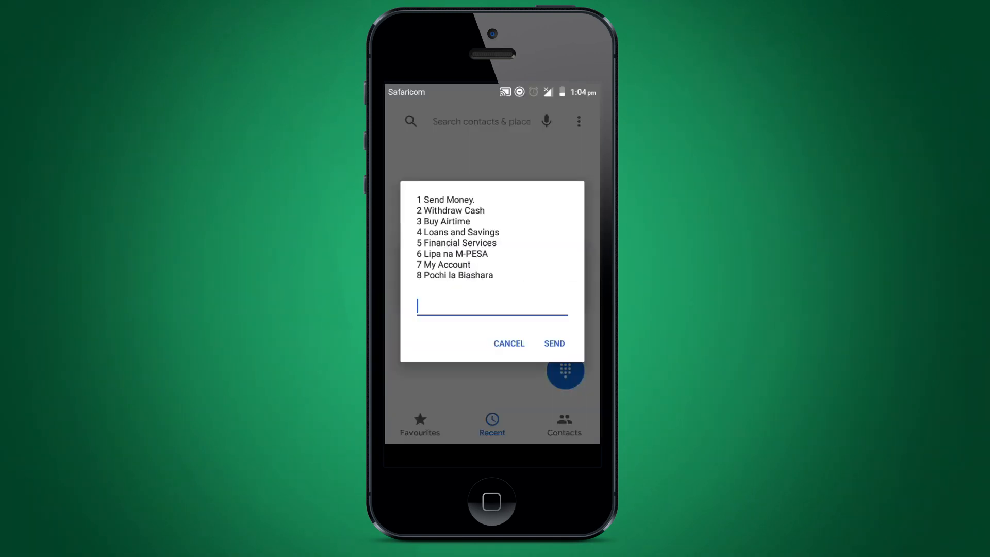
click(492, 306)
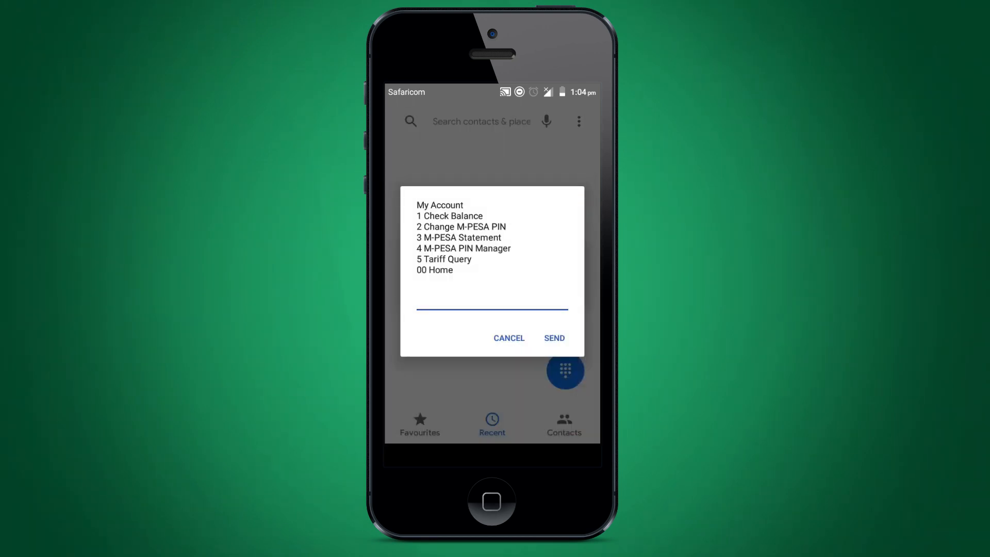
text(3)
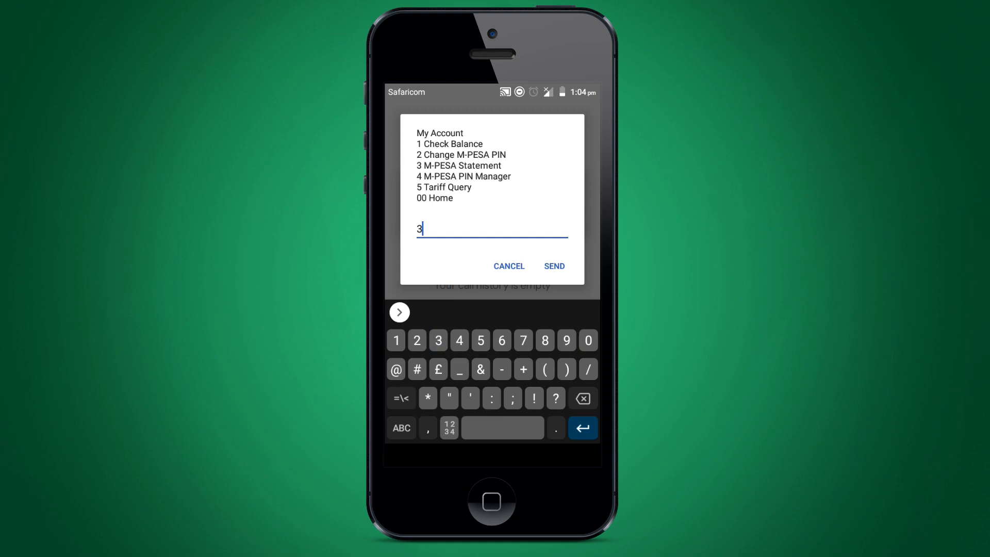
click(554, 266)
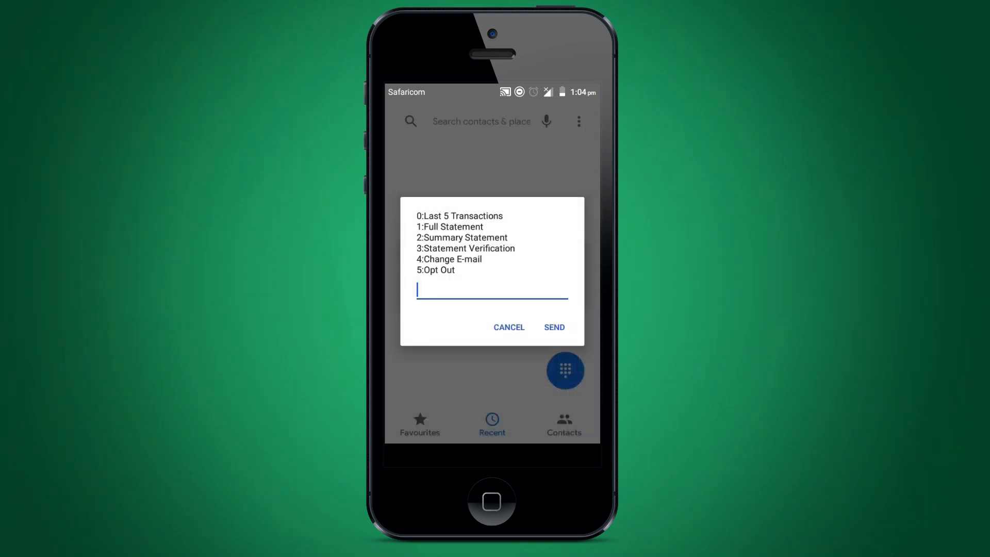
text(1)
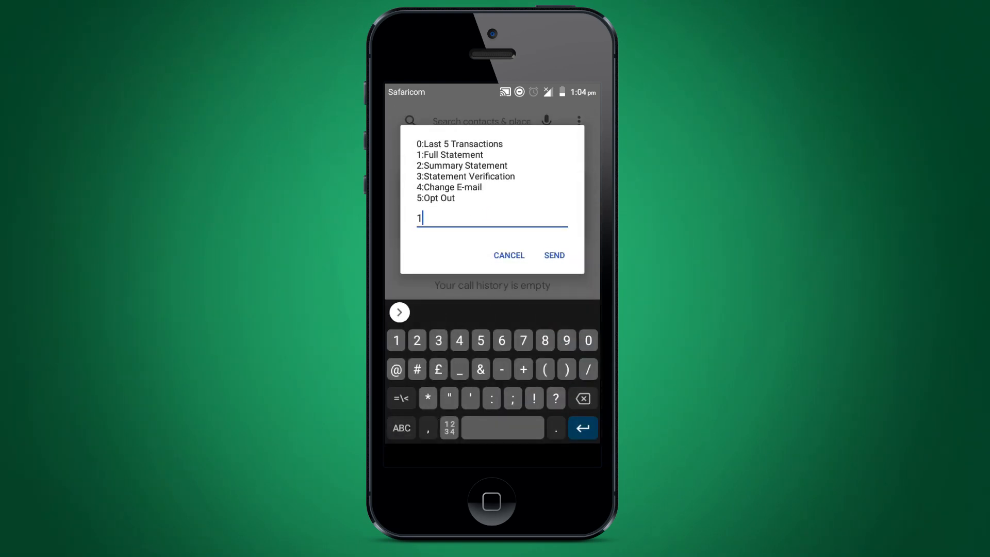
click(554, 255)
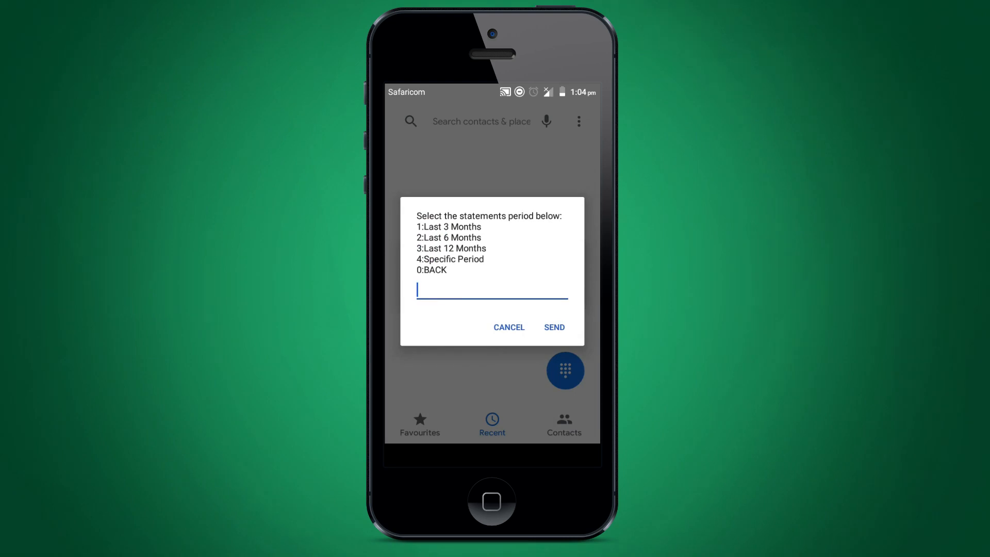
Pick Last 12 Months, authorise with the M-PESA PIN and acknowledge the processing confirmation.
click(492, 294)
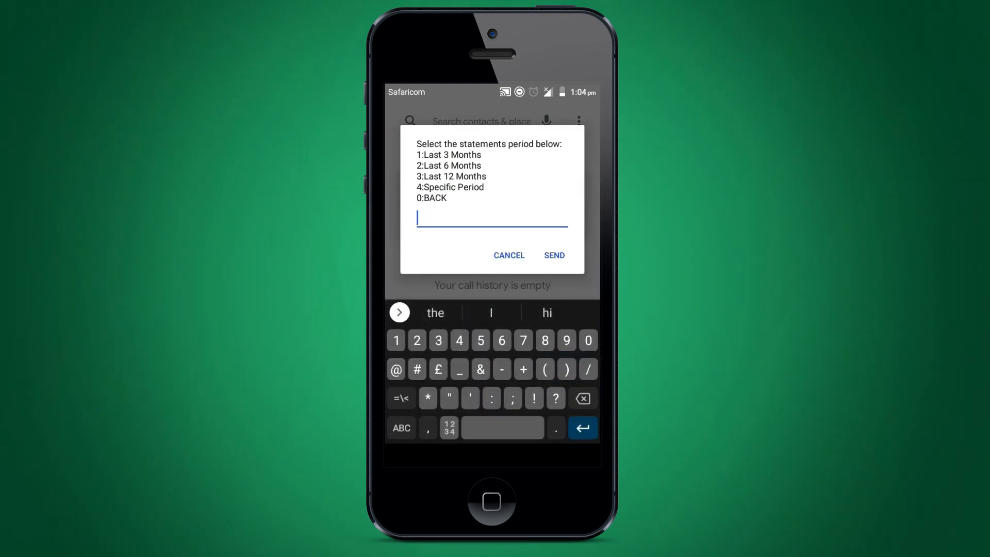
click(438, 340)
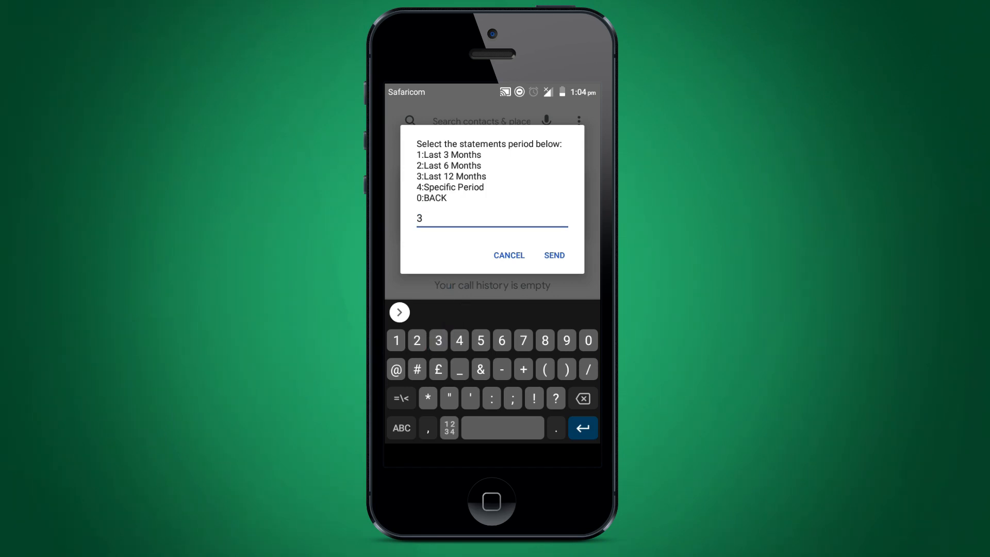
click(555, 255)
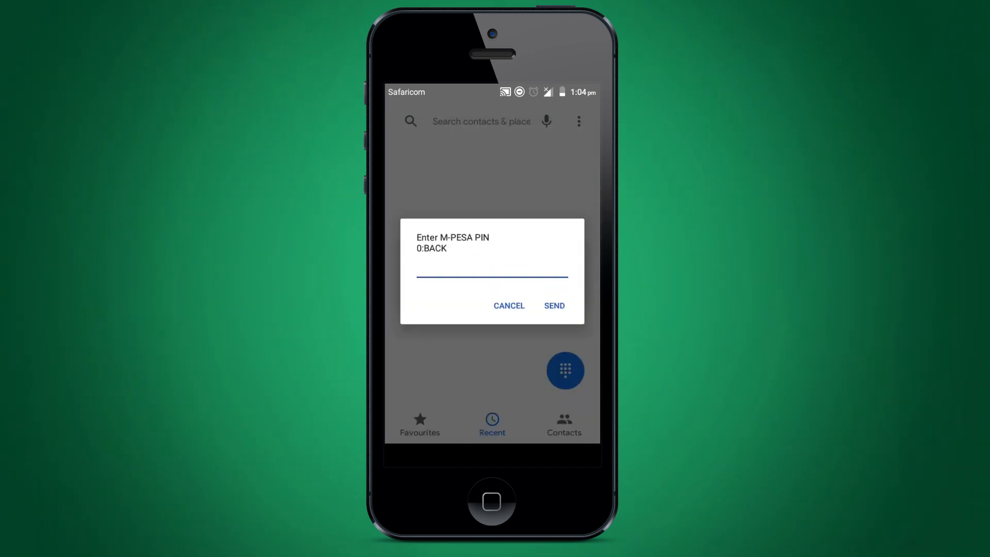
click(492, 276)
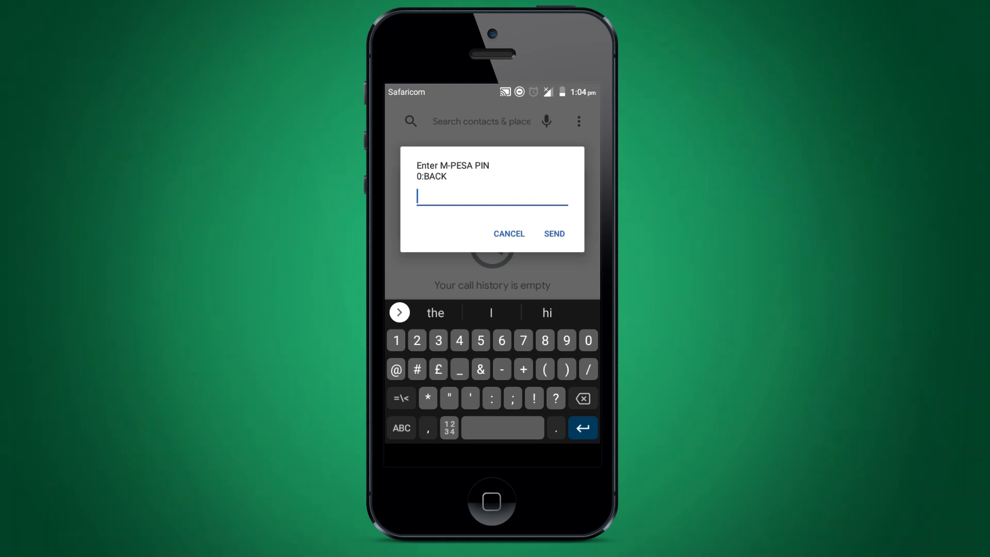
click(554, 233)
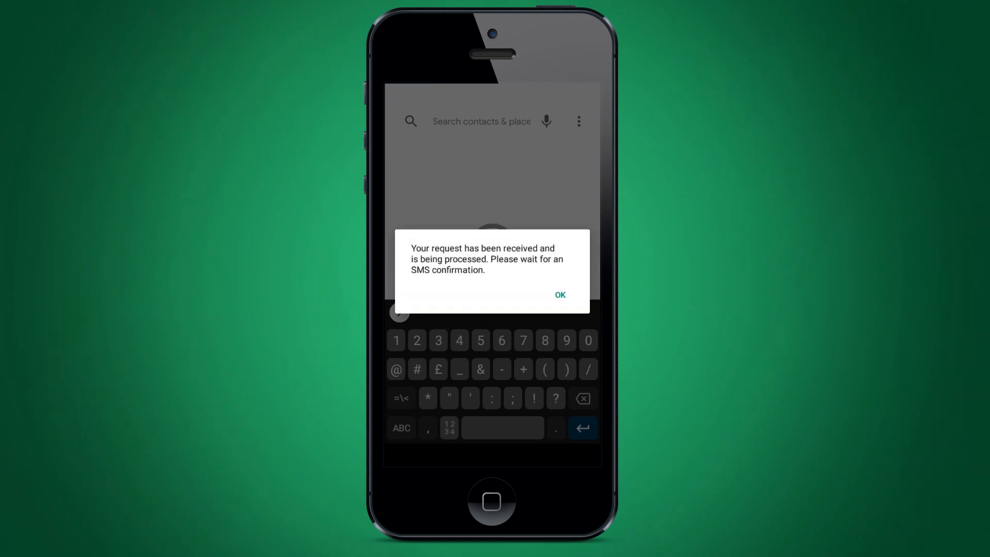
click(560, 295)
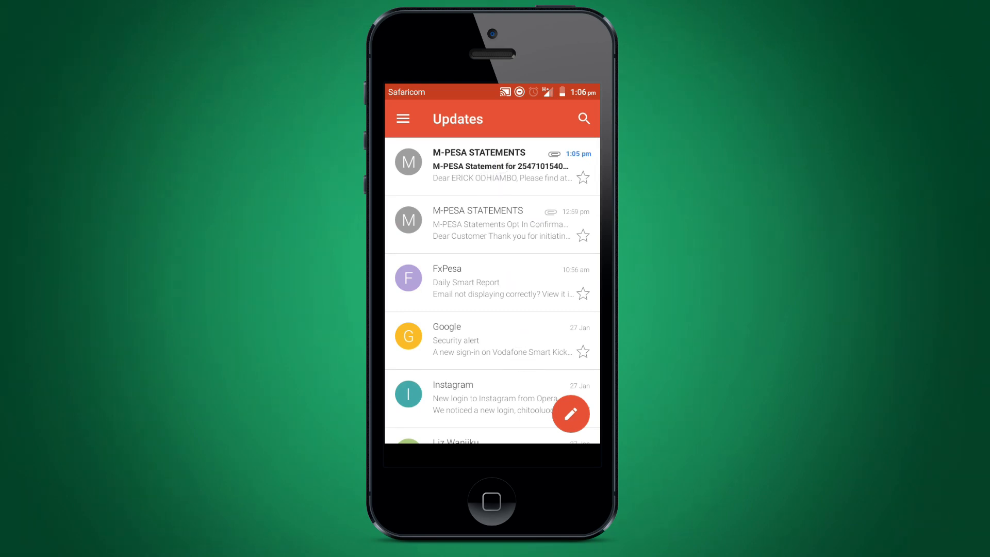
Open the newest M-PESA Statement email, download its PDF attachment and allow file access.
click(499, 166)
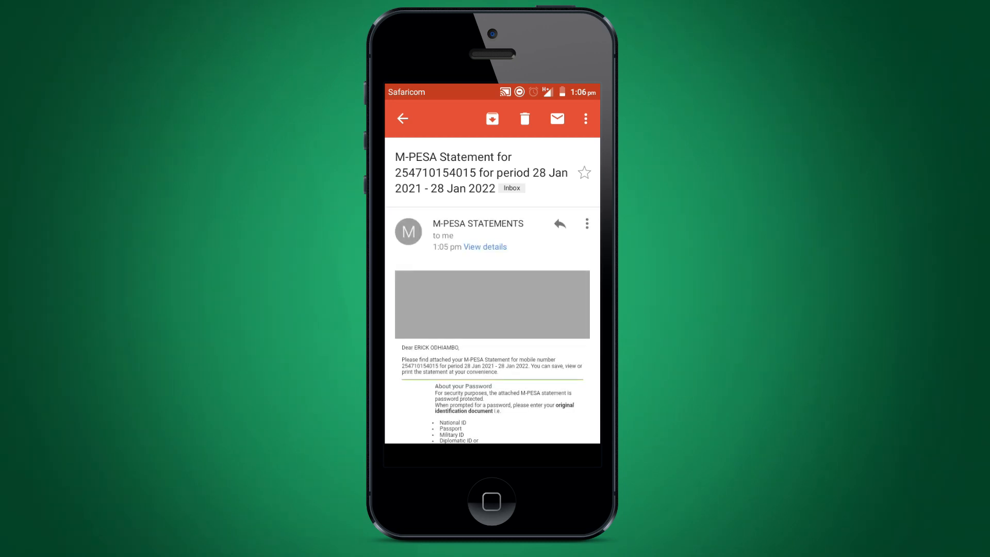
scroll(down, 3)
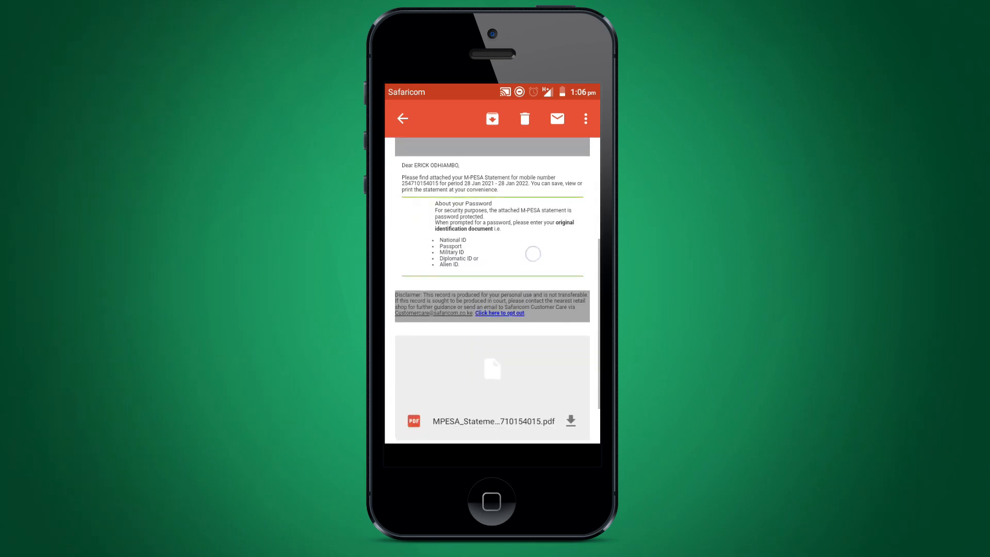
scroll(down, 3)
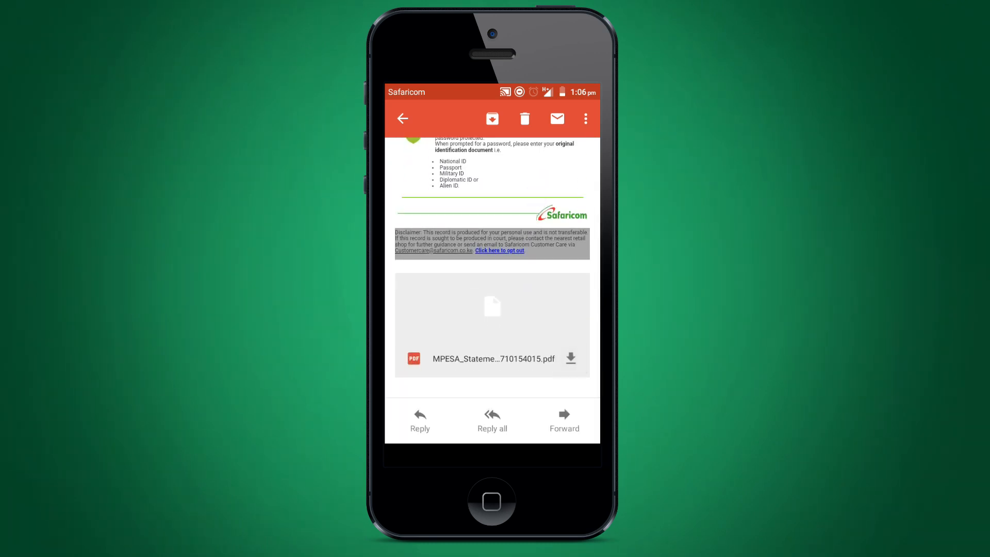
click(570, 358)
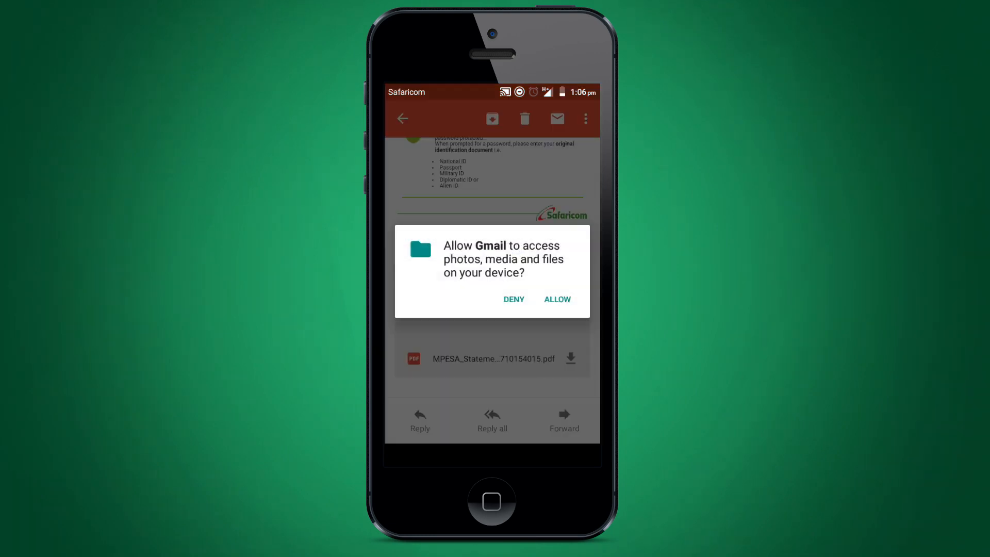
click(557, 299)
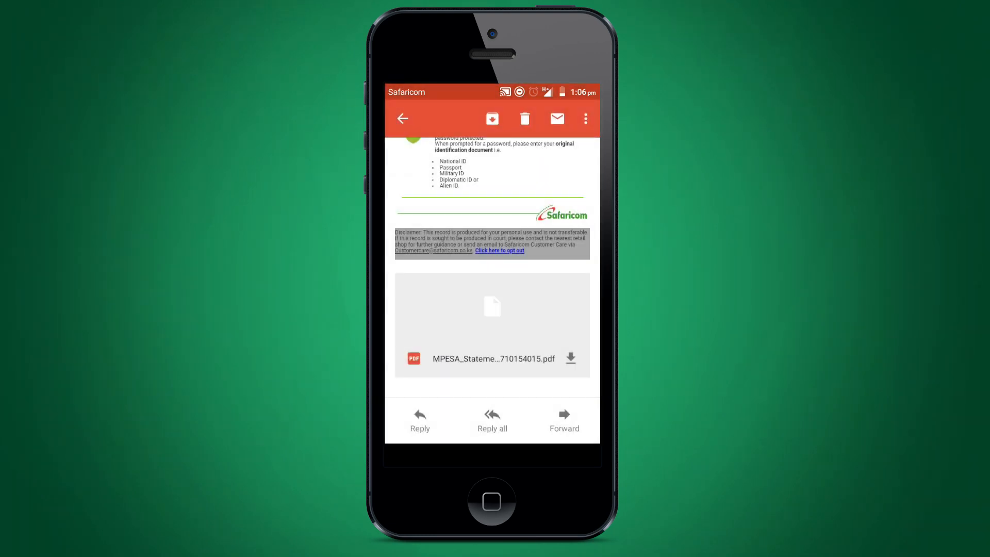